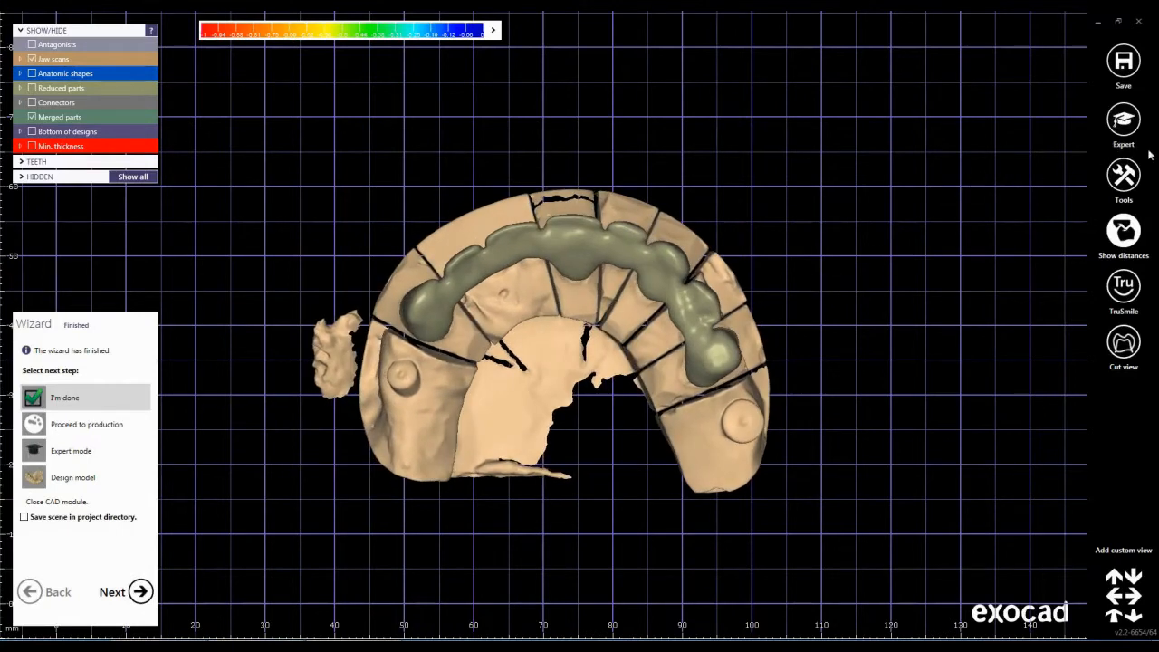
pyautogui.moveTo(1123, 130)
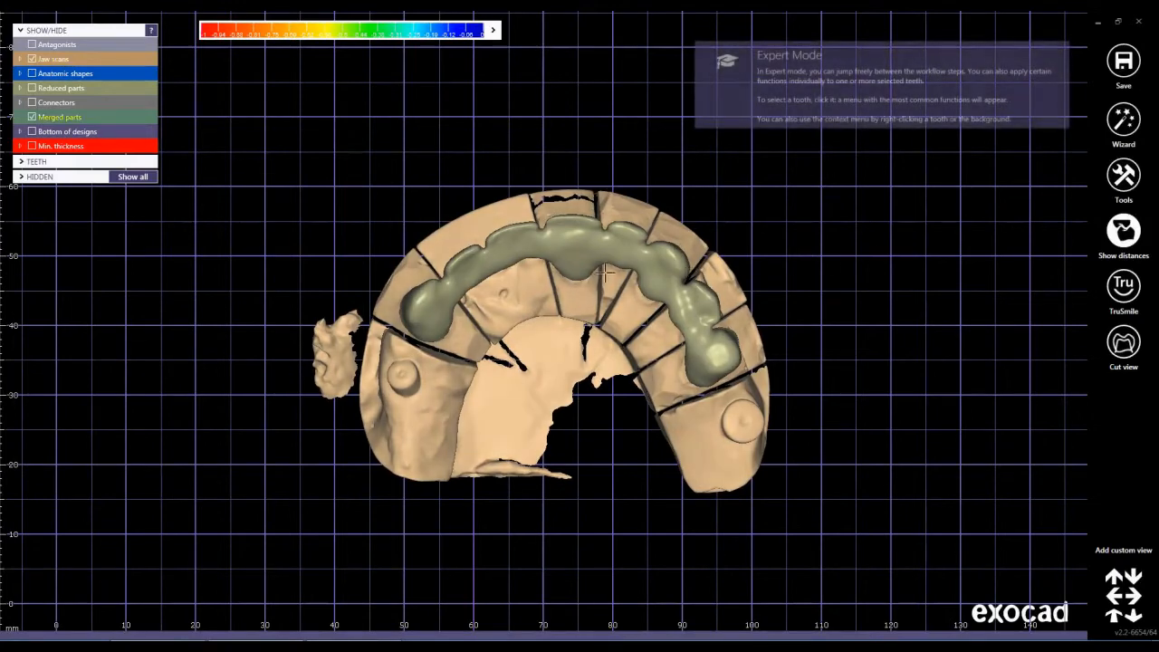
# Step: In Expert mode, delete reconstructions with Delete set to Connecting parts, removing all connectors
pyautogui.click(565, 293)
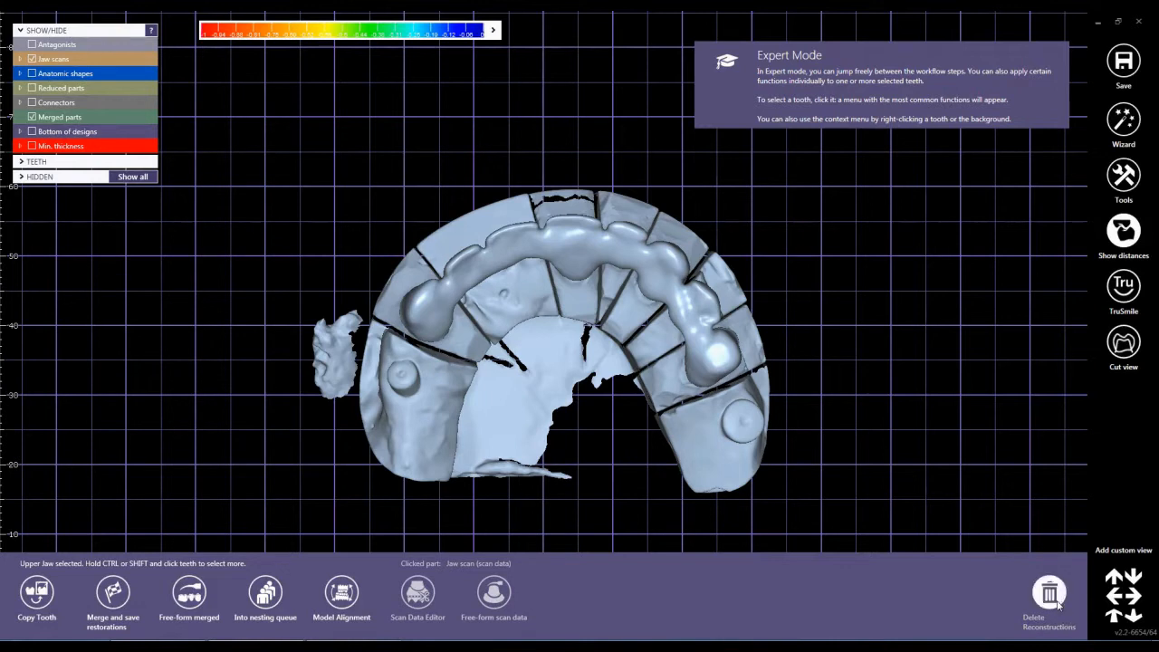
pyautogui.click(1048, 594)
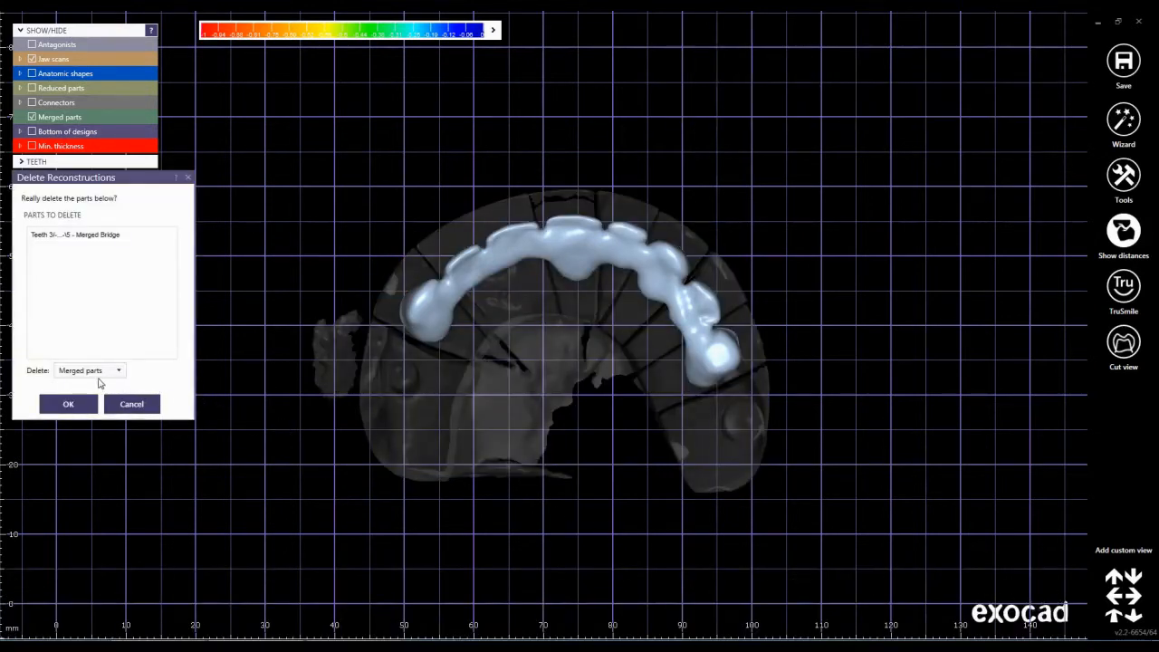
pyautogui.click(118, 369)
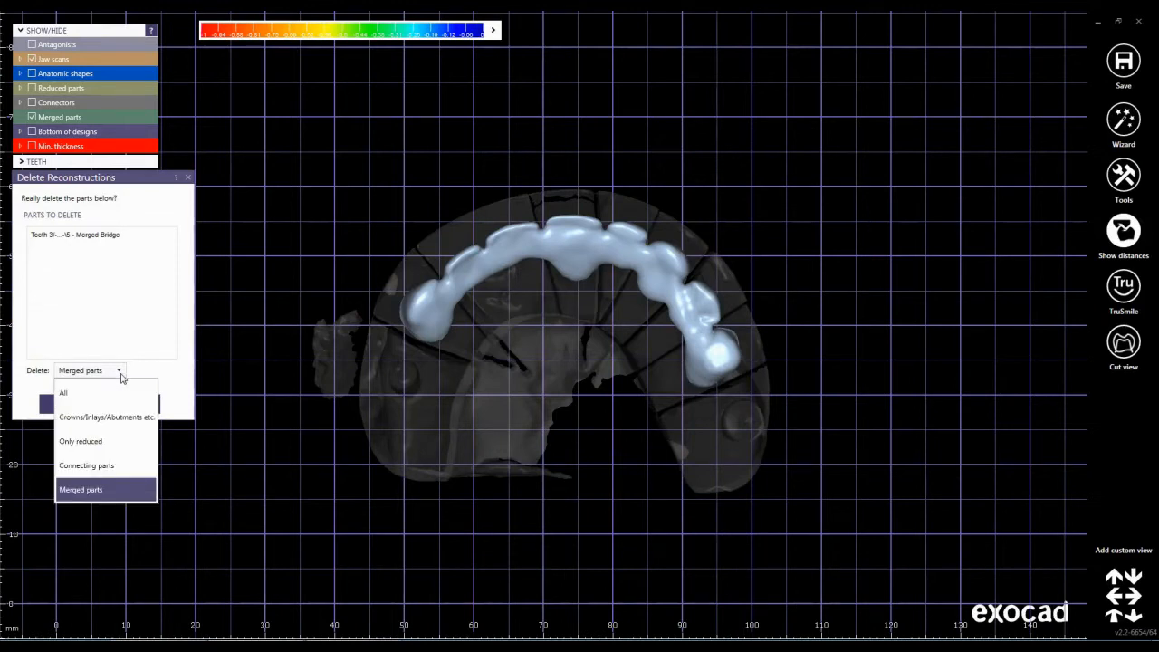
pyautogui.moveTo(116, 479)
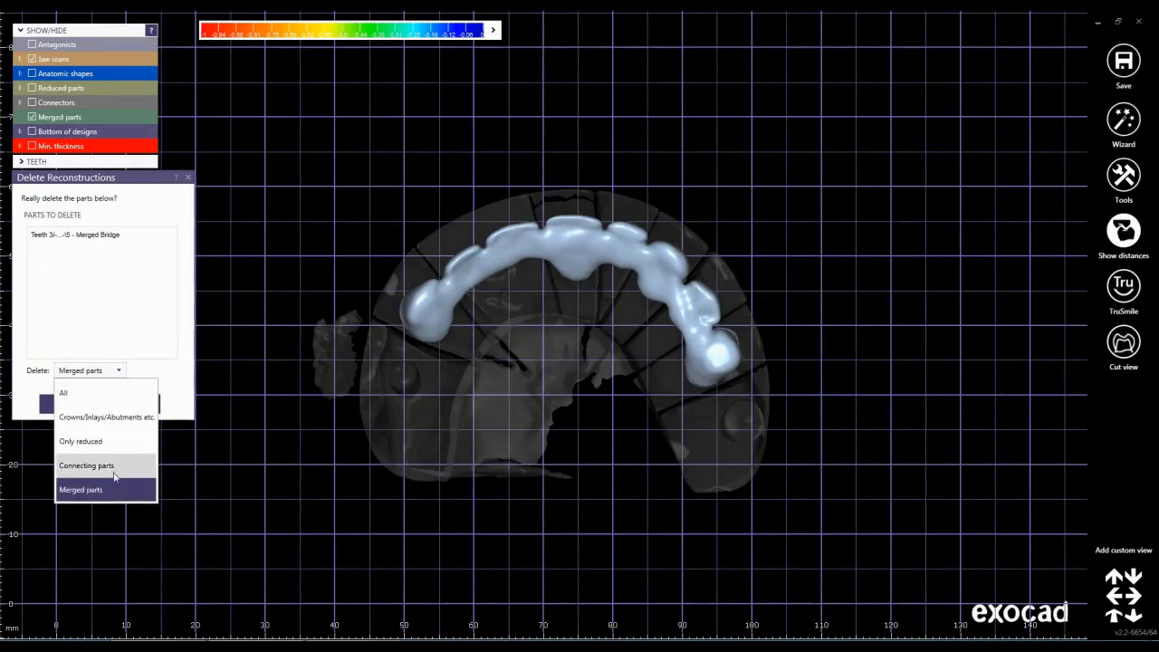
pyautogui.click(87, 464)
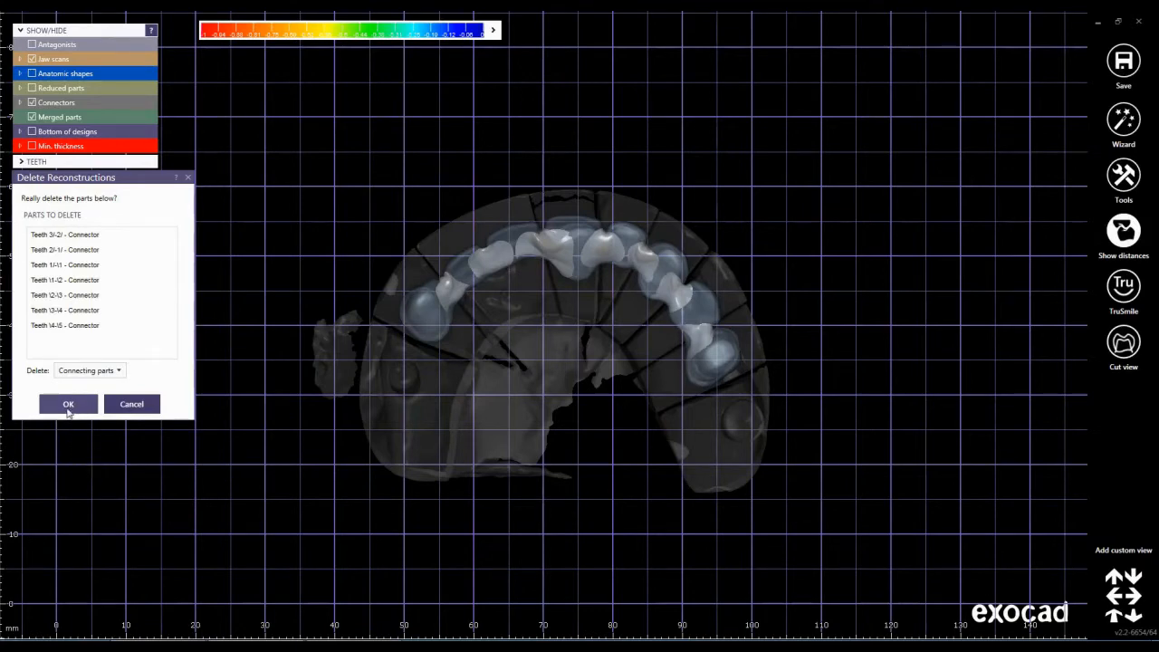
pyautogui.click(68, 404)
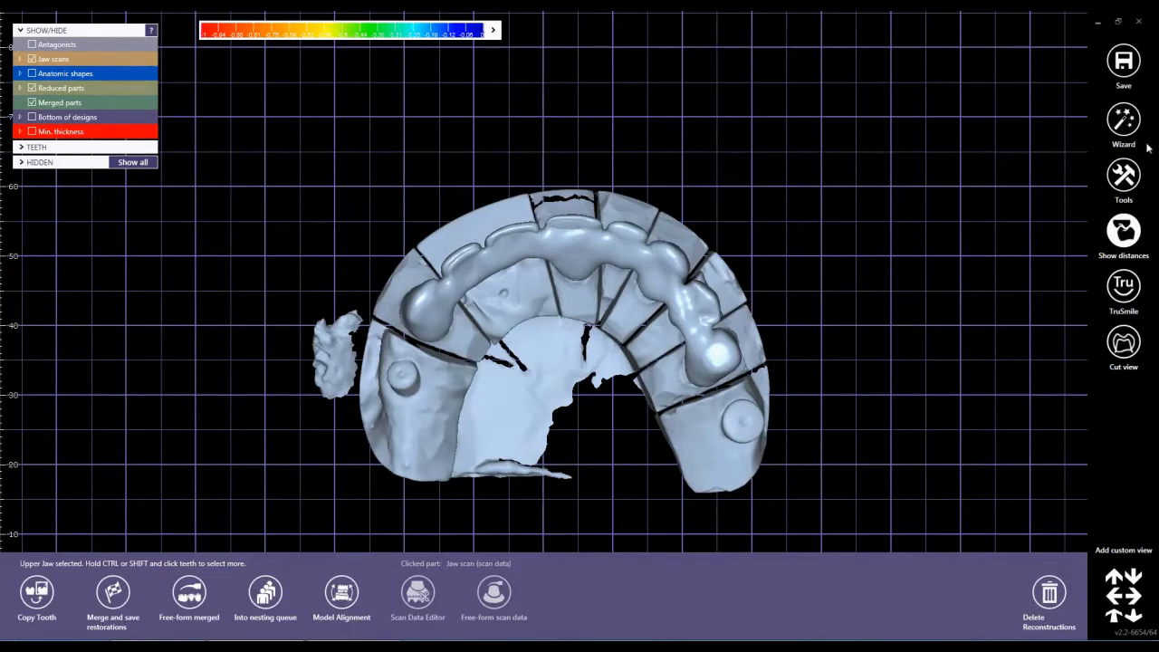
# Step: Return via the Wizard and delete the Merged parts reconstruction, restoring separate crowns and connectors
pyautogui.click(1123, 125)
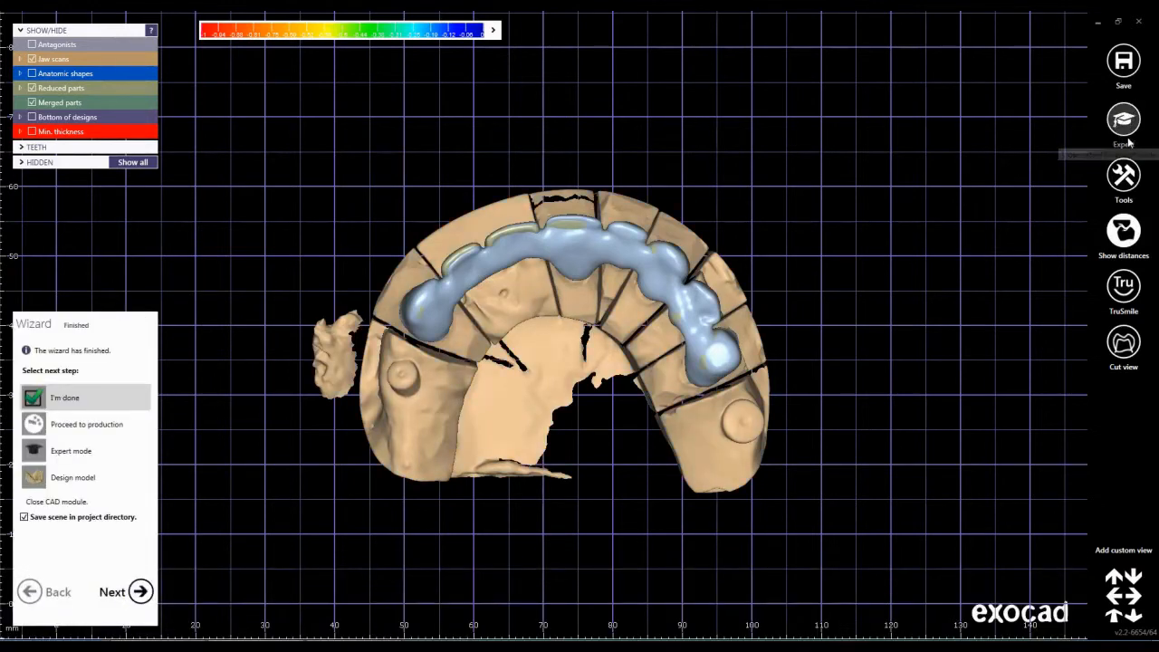
pyautogui.moveTo(1029, 165)
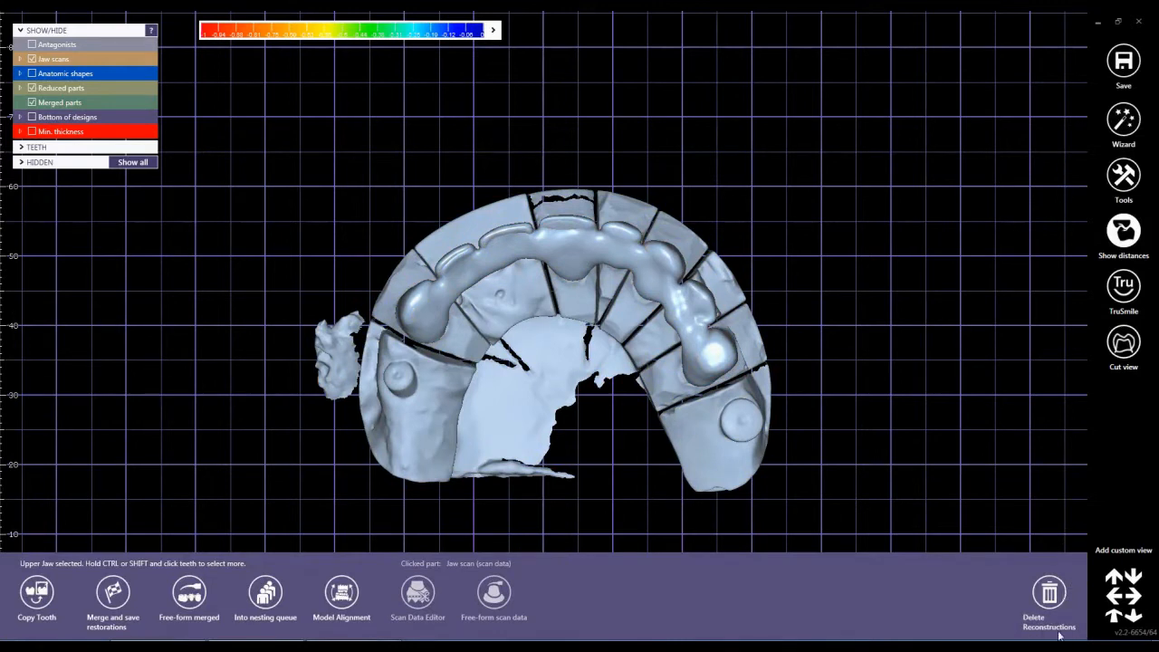
pyautogui.click(1048, 595)
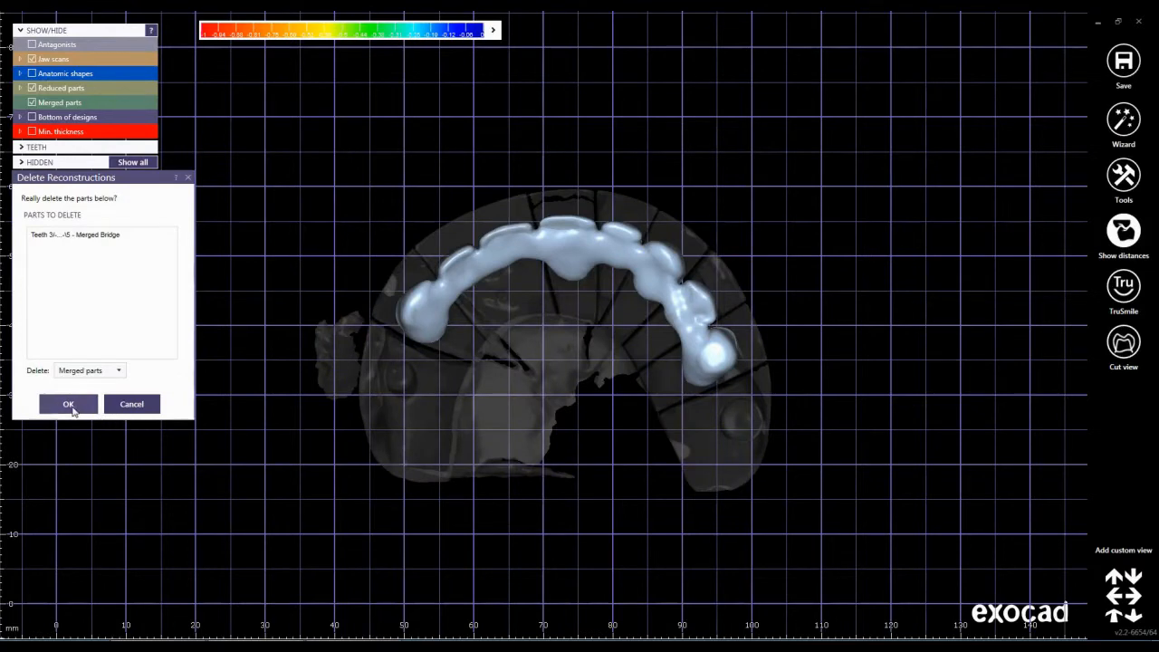
pyautogui.click(69, 404)
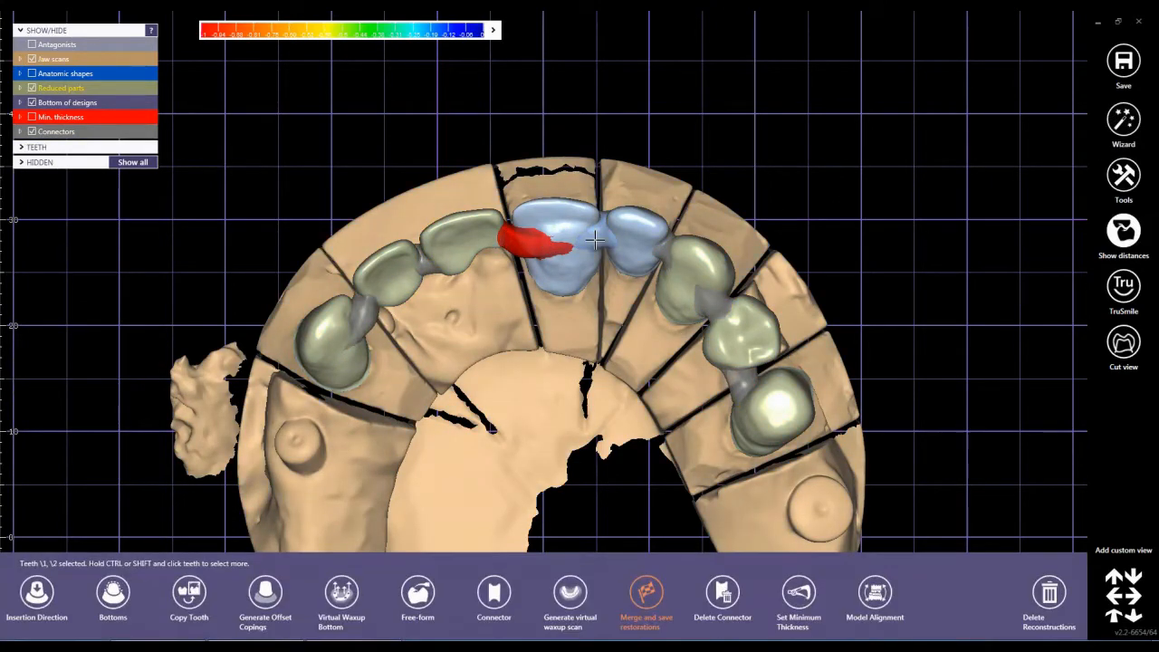
# Step: Delete the connector between upper front teeth U1/U2 from their right-click menu
pyautogui.rightClick(595, 240)
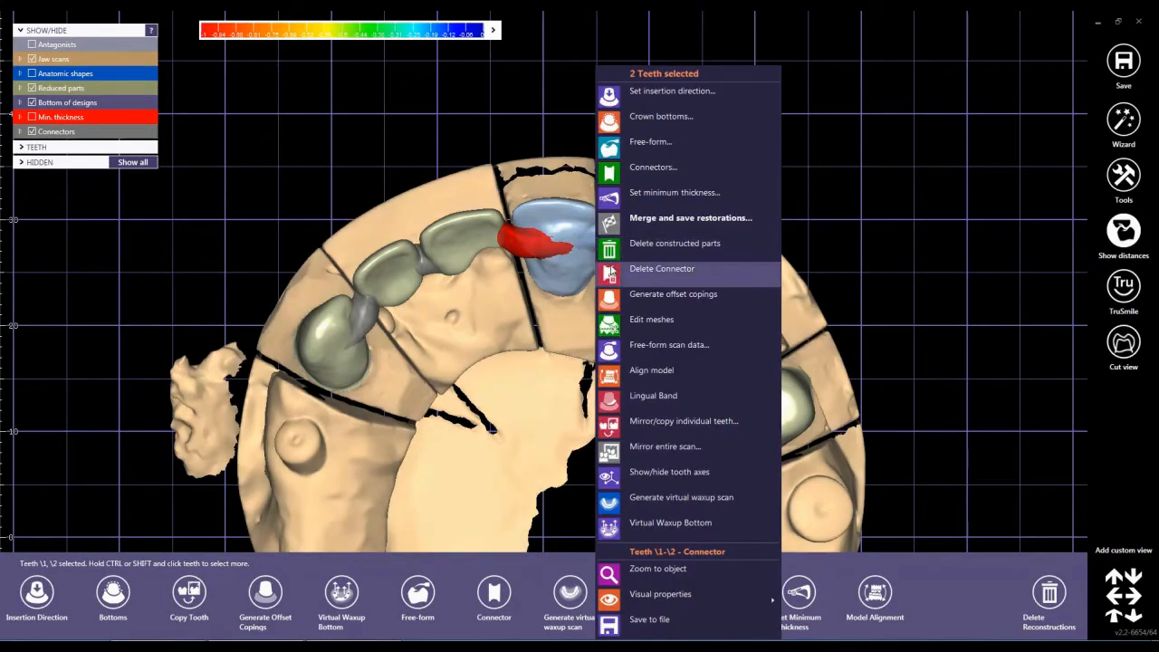
pyautogui.click(661, 268)
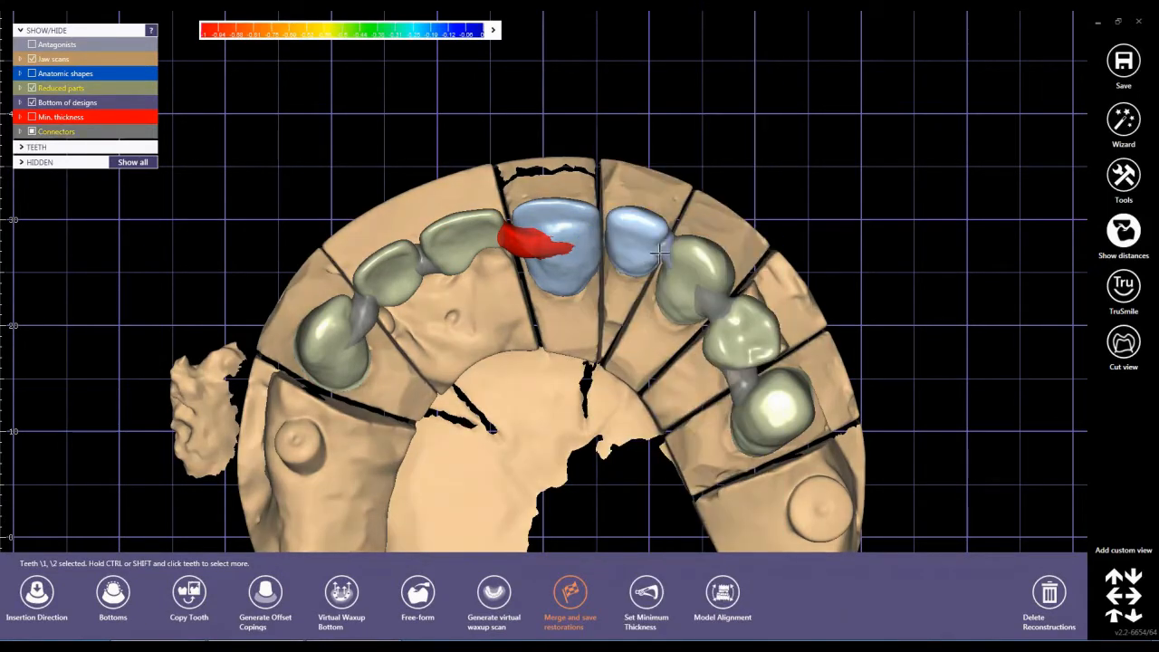
pyautogui.rightClick(655, 254)
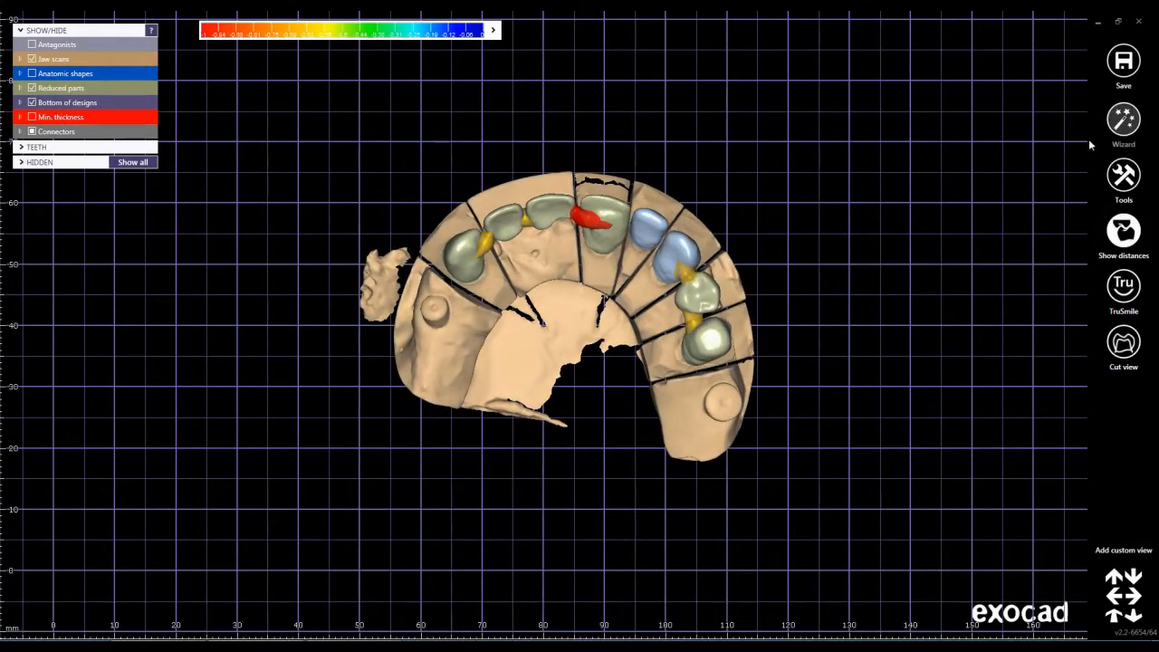
# Step: Resume the Wizard at the Connectors step and choose FREE connector shaping
pyautogui.click(1123, 119)
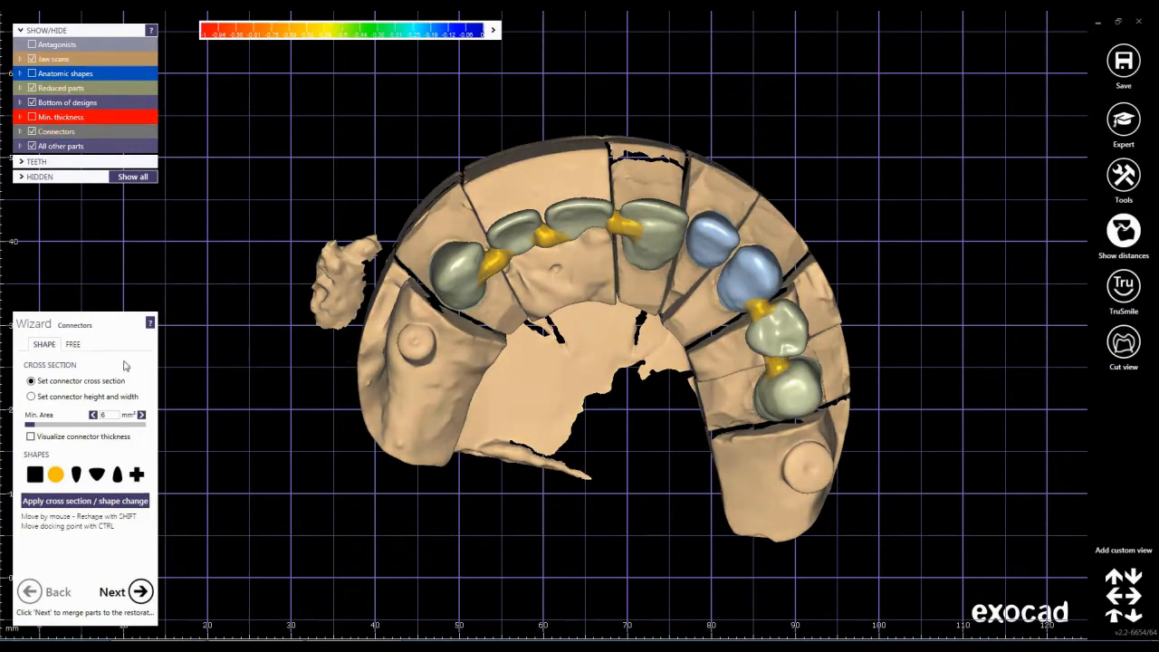
pyautogui.click(71, 344)
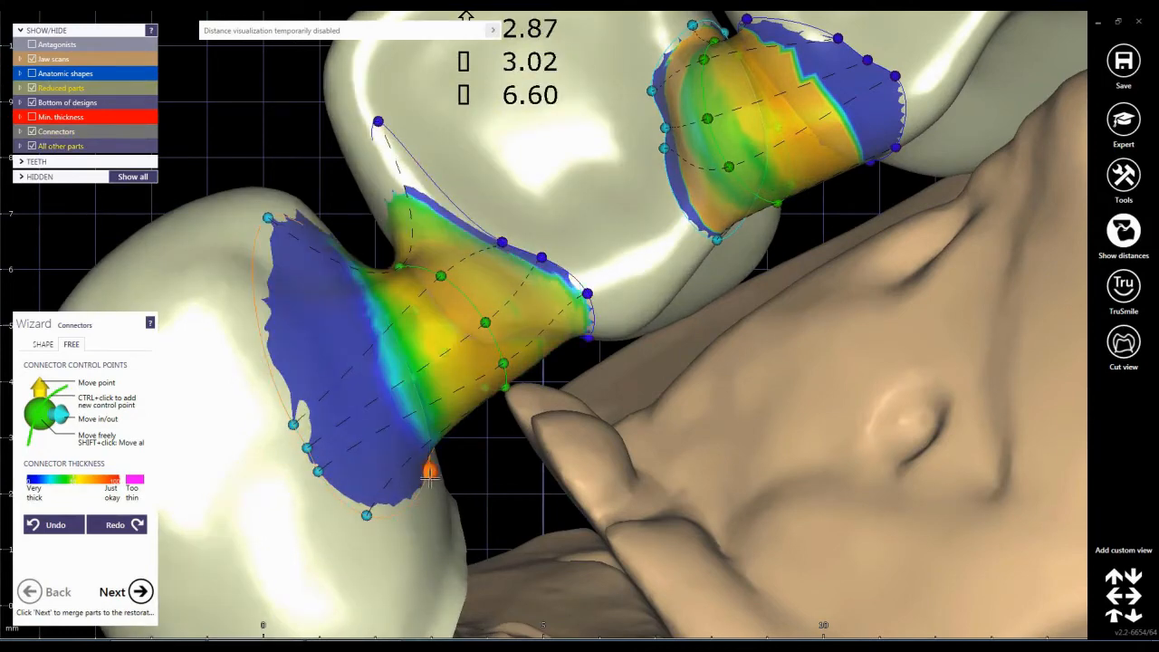
# Step: Widen the connector between the front units by pulling its control points outward
pyautogui.moveTo(431, 467); pyautogui.dragTo(399, 625)
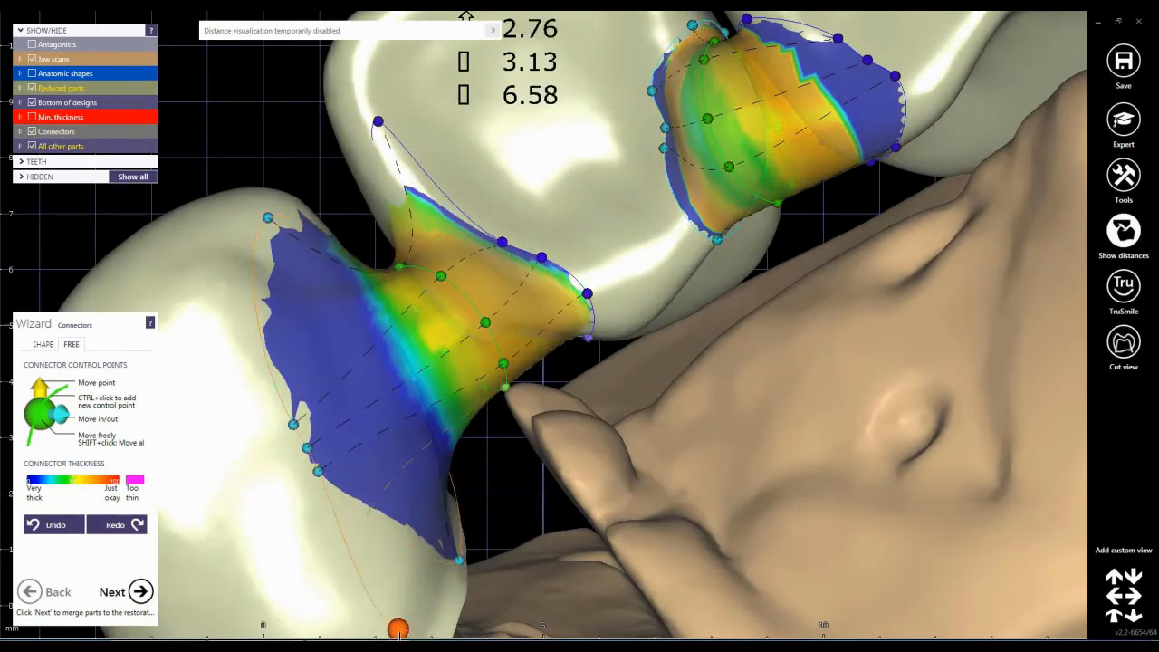
pyautogui.moveTo(398, 625); pyautogui.dragTo(529, 154)
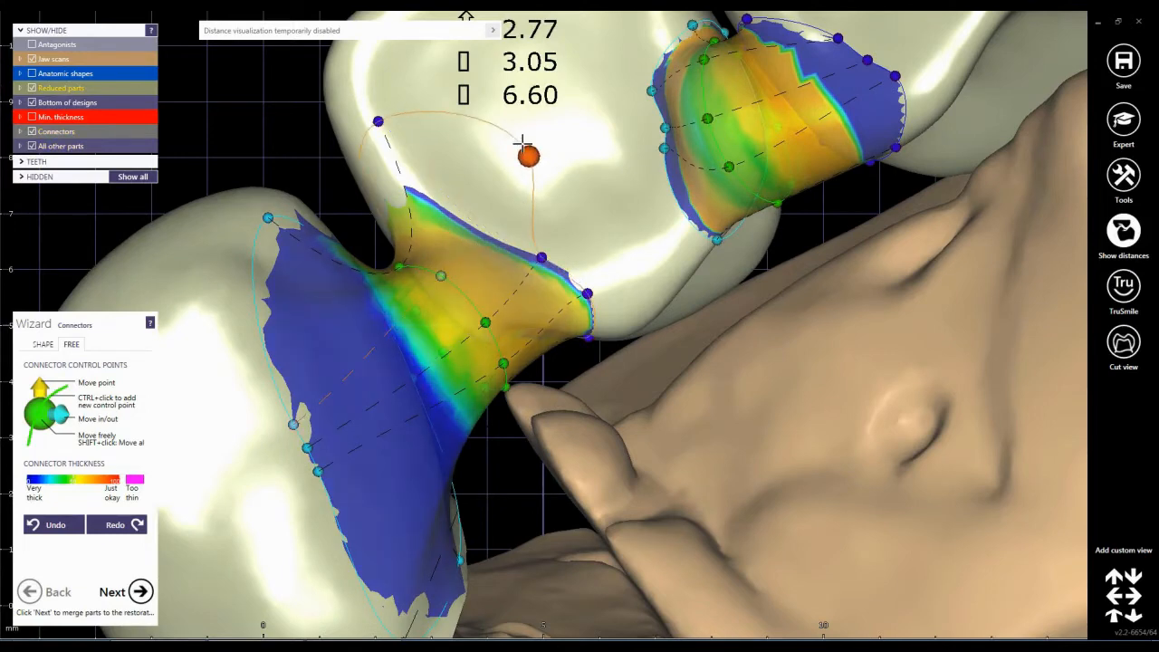
pyautogui.moveTo(529, 155); pyautogui.dragTo(529, 149)
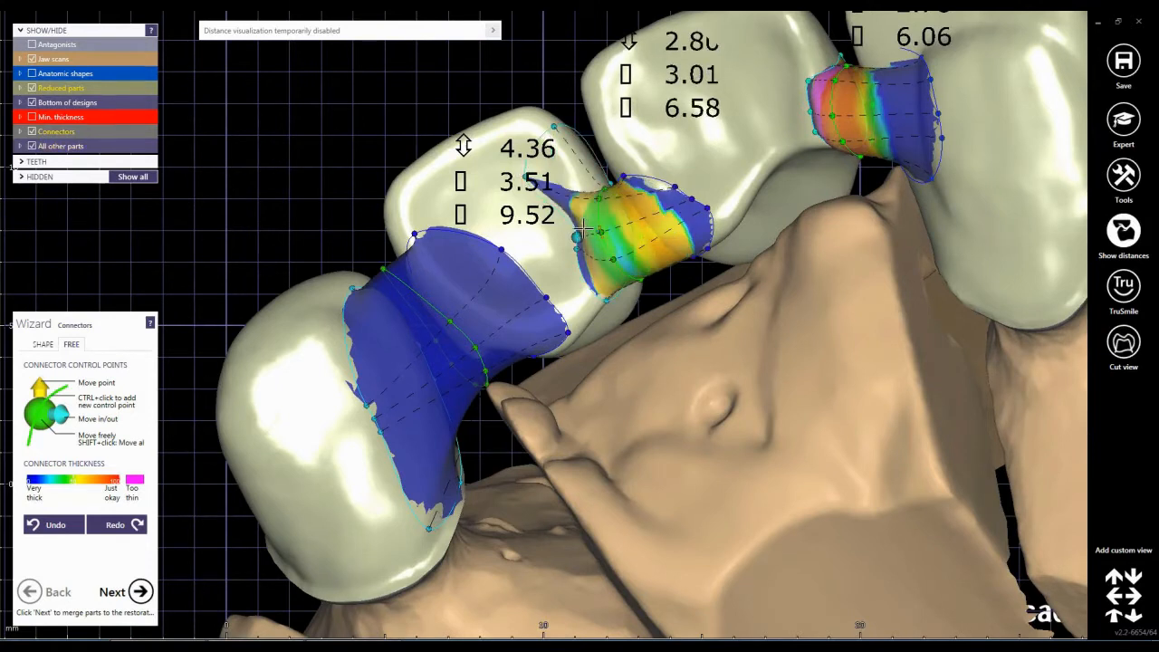
# Step: Thicken the narrow back and right connectors until their colouring shifts toward very thick
pyautogui.moveTo(579, 231); pyautogui.dragTo(576, 263)
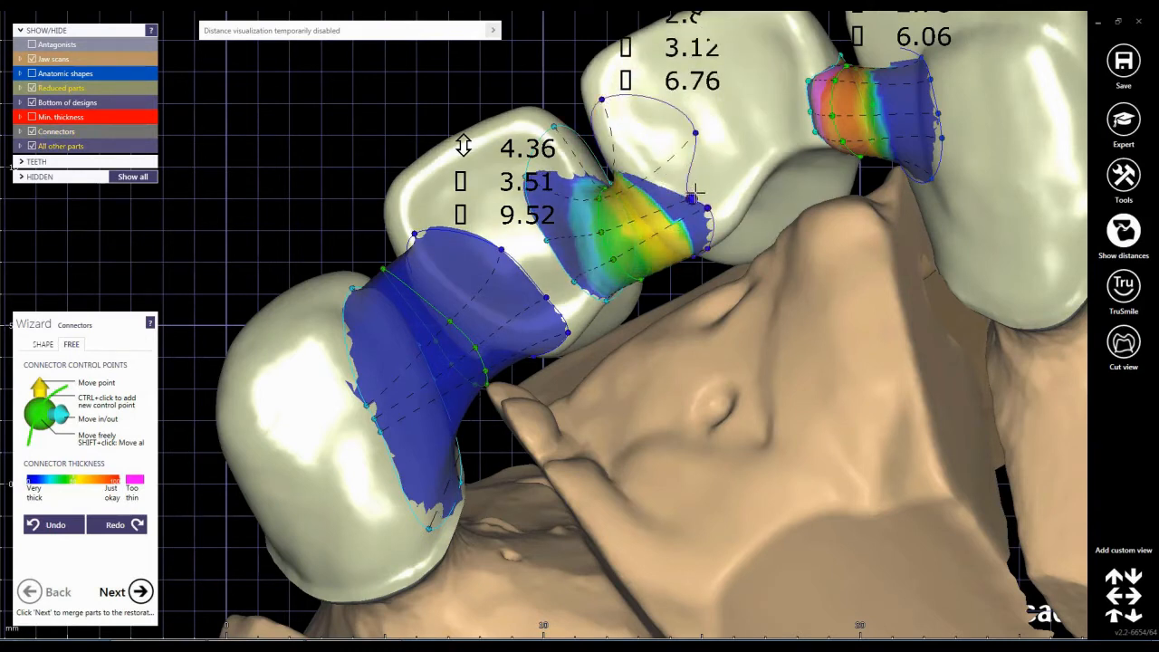
pyautogui.moveTo(692, 195); pyautogui.dragTo(626, 201)
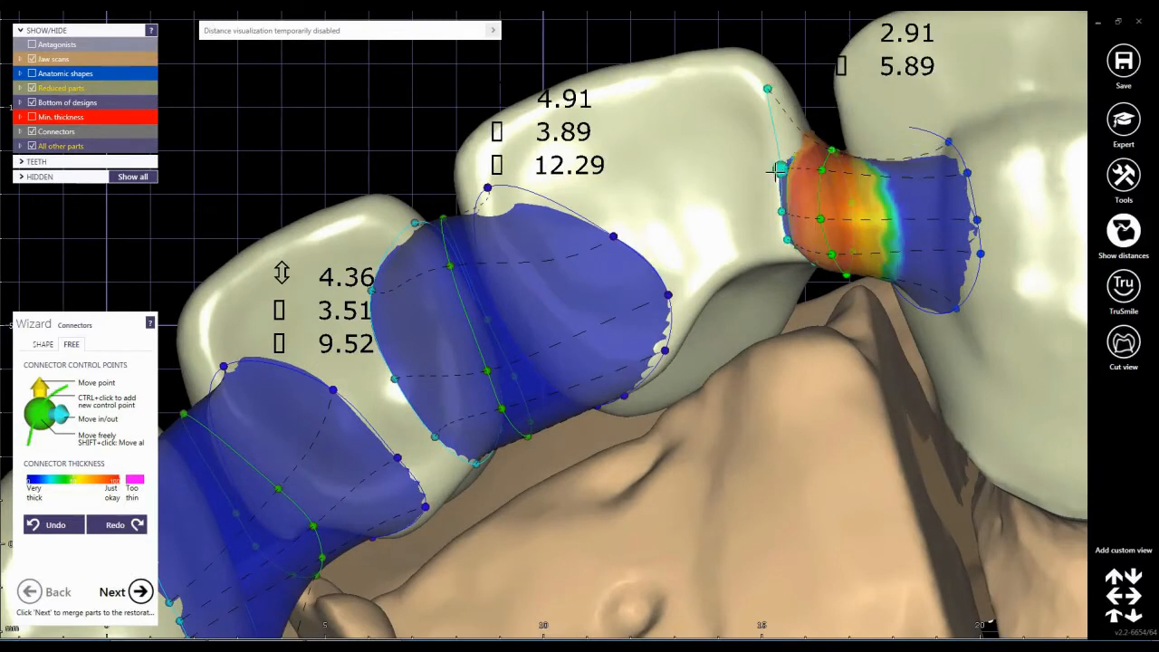
pyautogui.moveTo(775, 172); pyautogui.dragTo(715, 209)
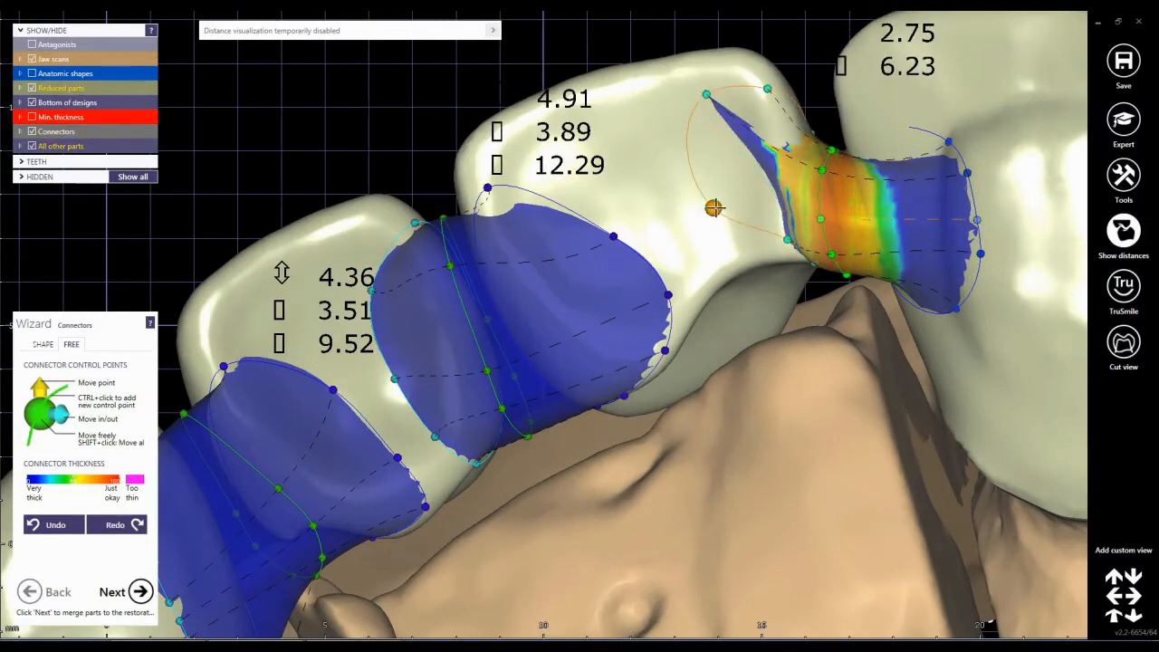
pyautogui.moveTo(714, 206); pyautogui.dragTo(949, 141)
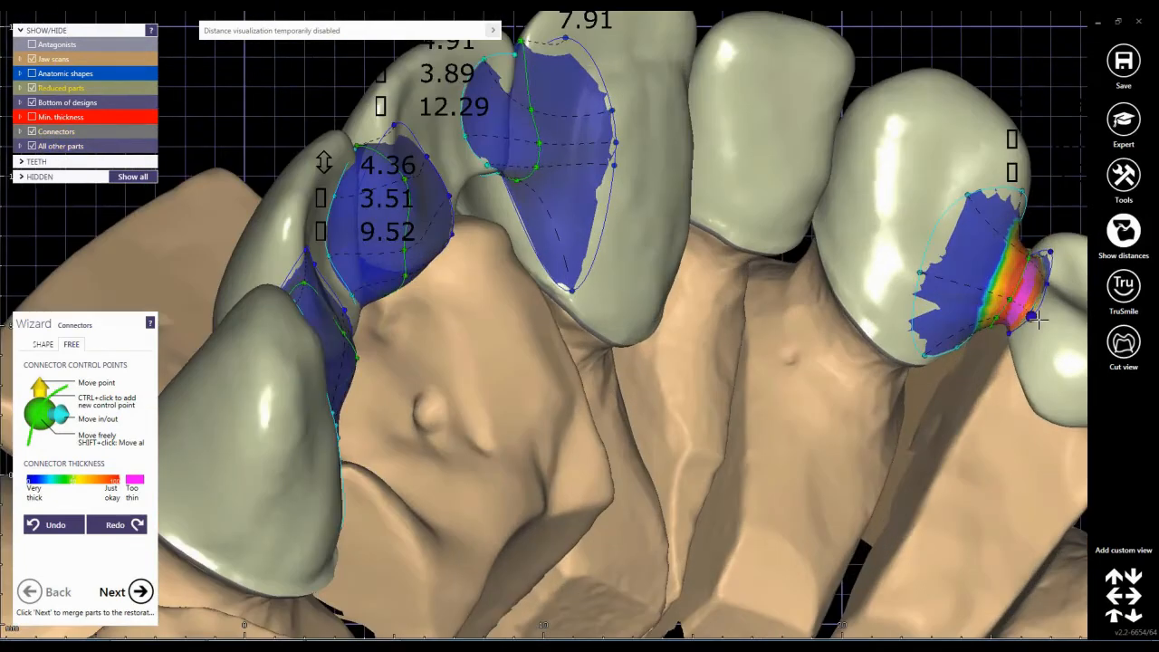
pyautogui.moveTo(1018, 331)
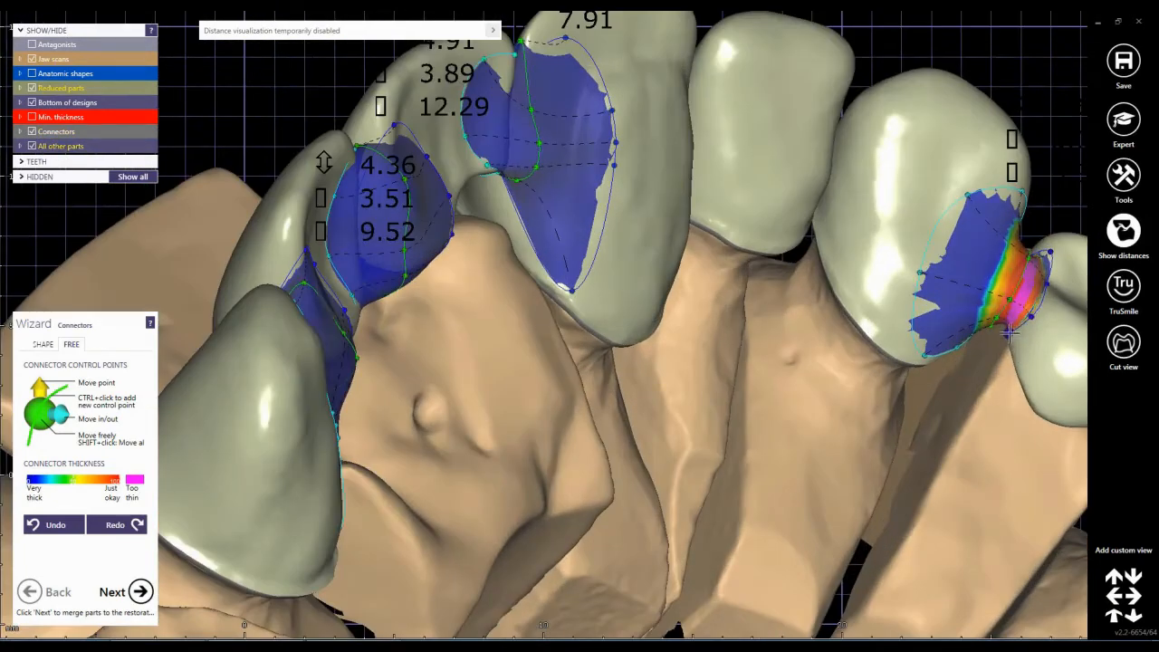
# Step: Check the connectors from the lingual side, then merge the bridge parts with Next
pyautogui.moveTo(1014, 326); pyautogui.dragTo(1050, 340)
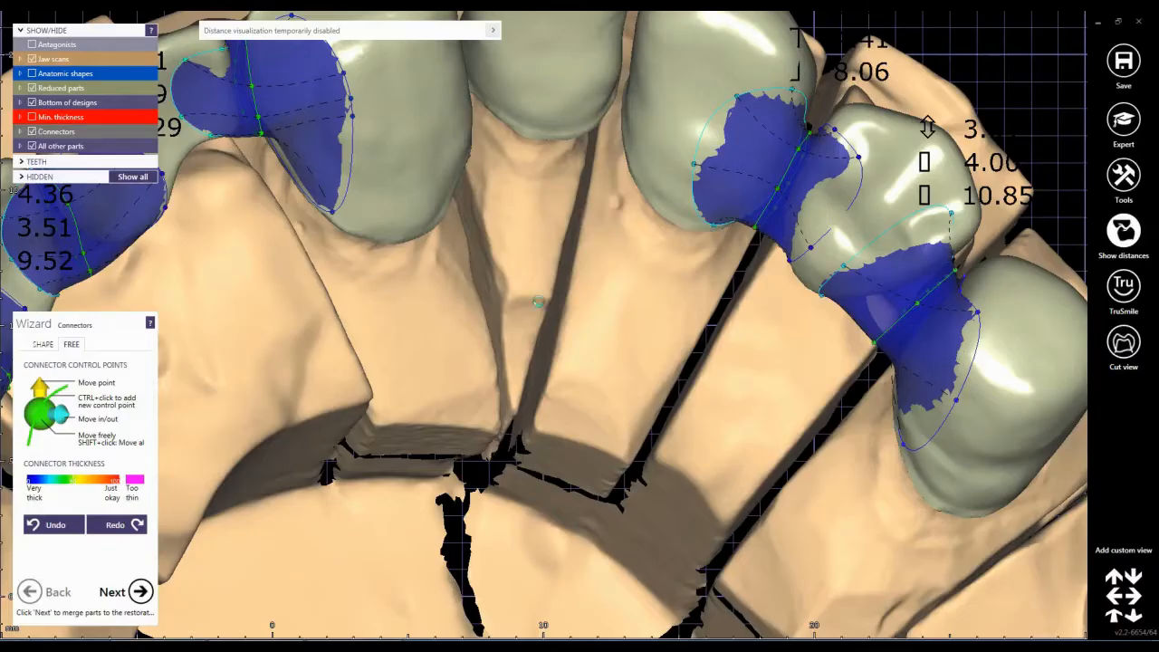
pyautogui.click(112, 590)
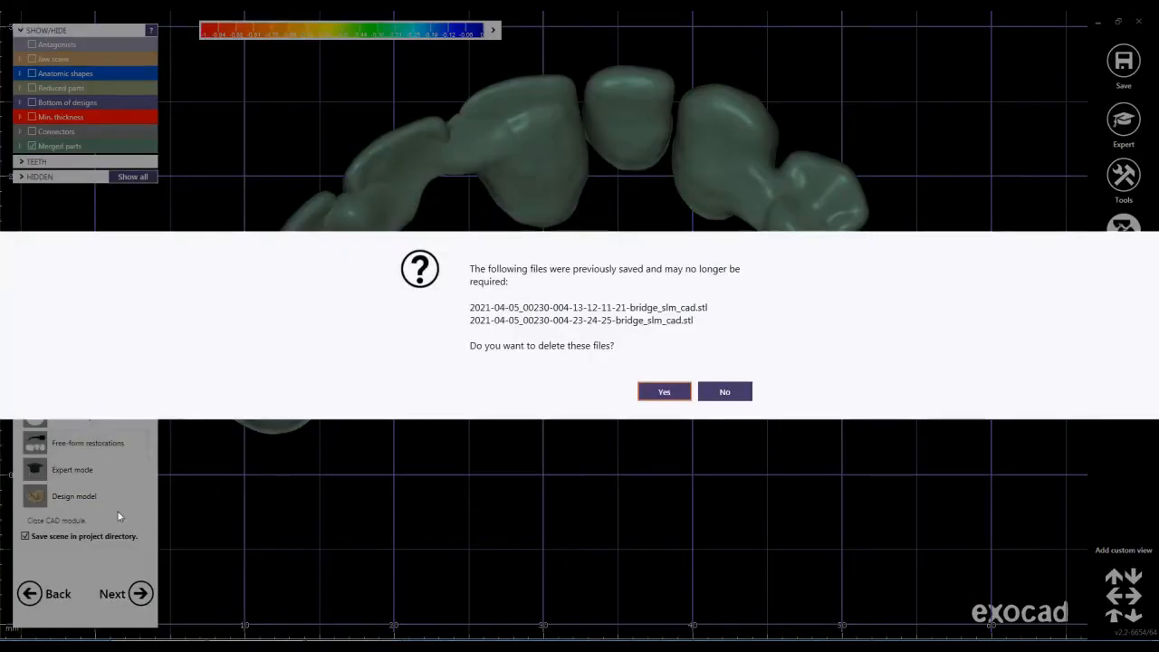
# Step: Answer the prompt about deleting previously saved bridge files
pyautogui.click(662, 391)
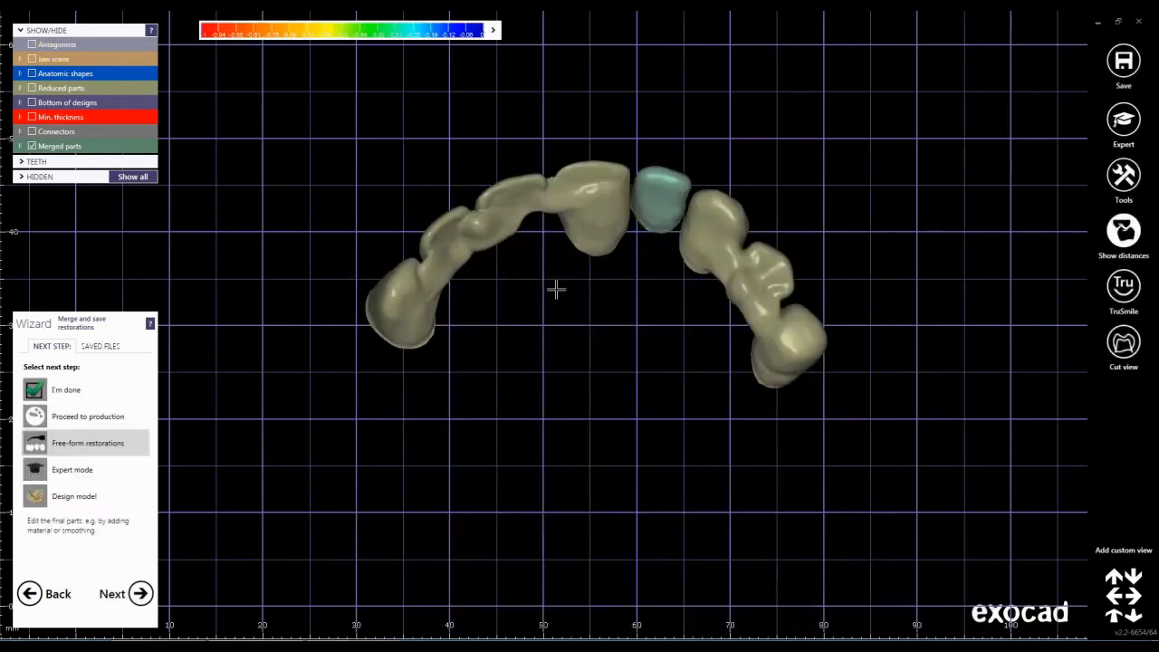
# Step: Enter Free-form restorations and smooth the bridge surface near the left end
pyautogui.click(87, 442)
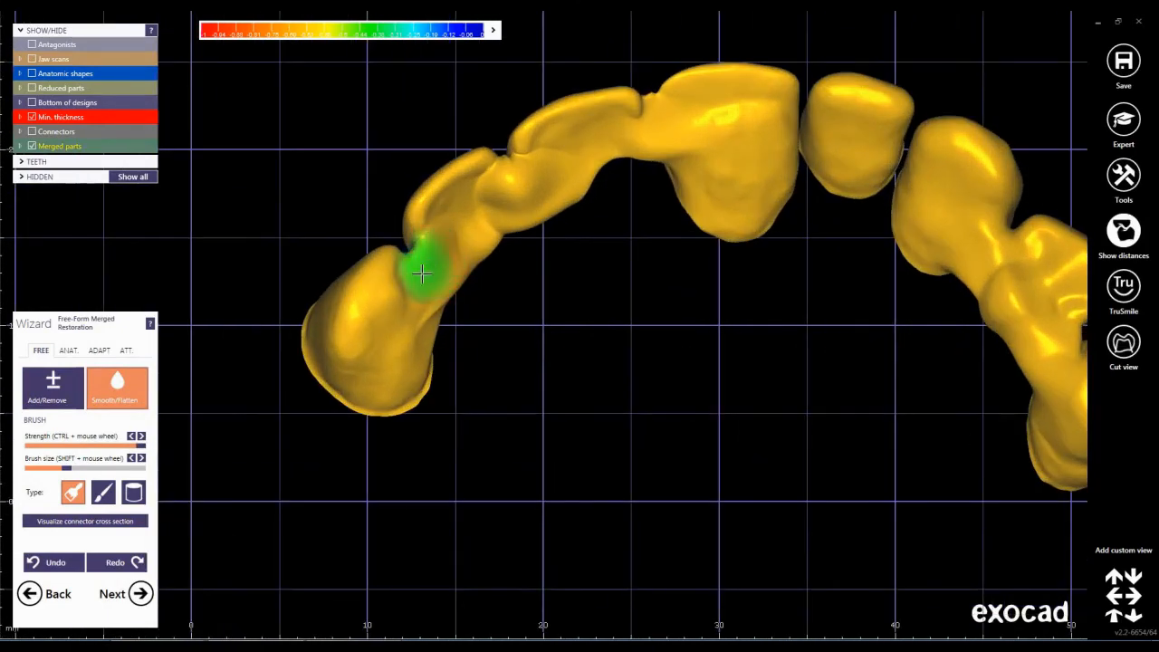
pyautogui.moveTo(421, 272); pyautogui.dragTo(521, 217)
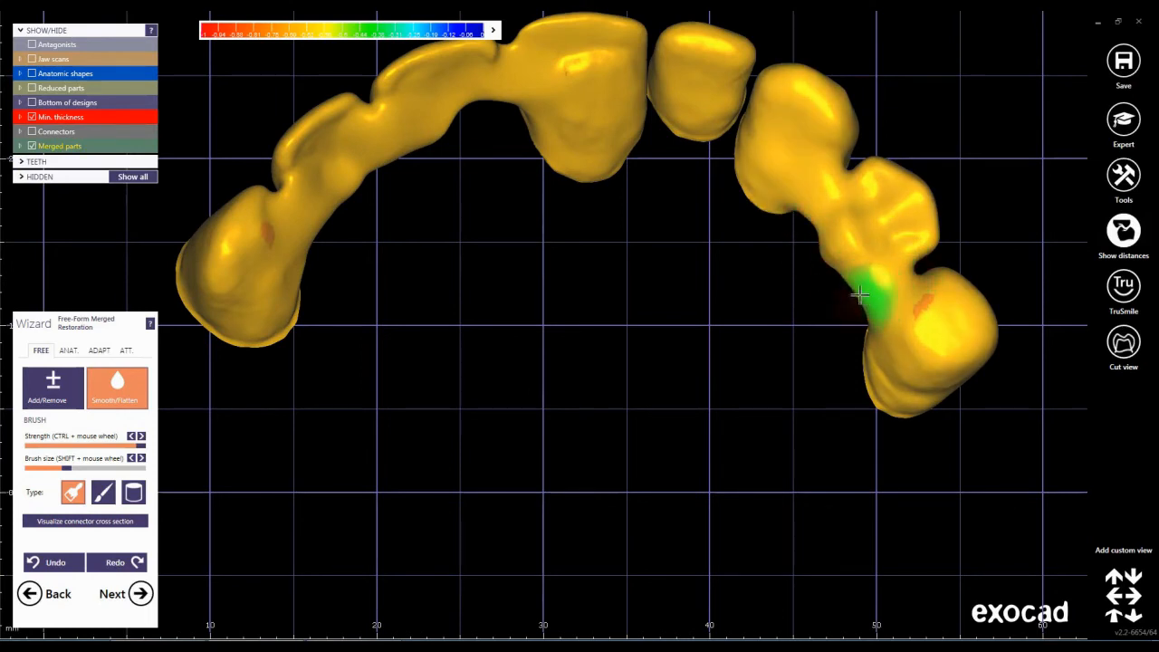
# Step: Add material to the front connector with Add/Remove, then return to Smooth/Flatten
pyautogui.click(53, 388)
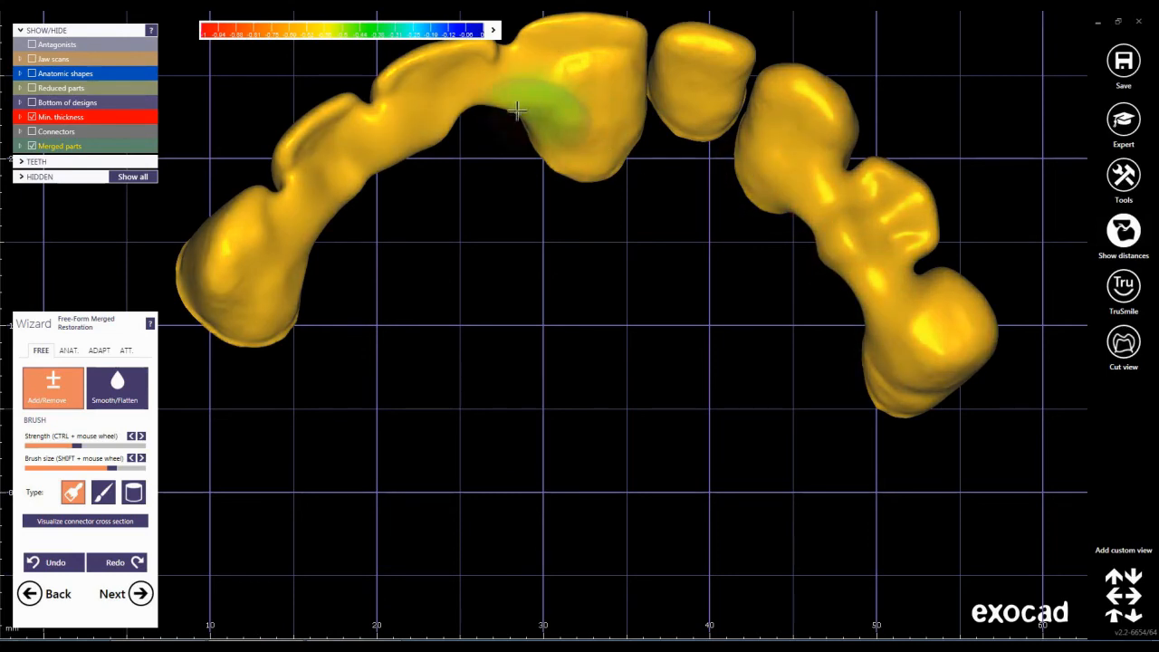
pyautogui.moveTo(522, 108); pyautogui.dragTo(486, 108)
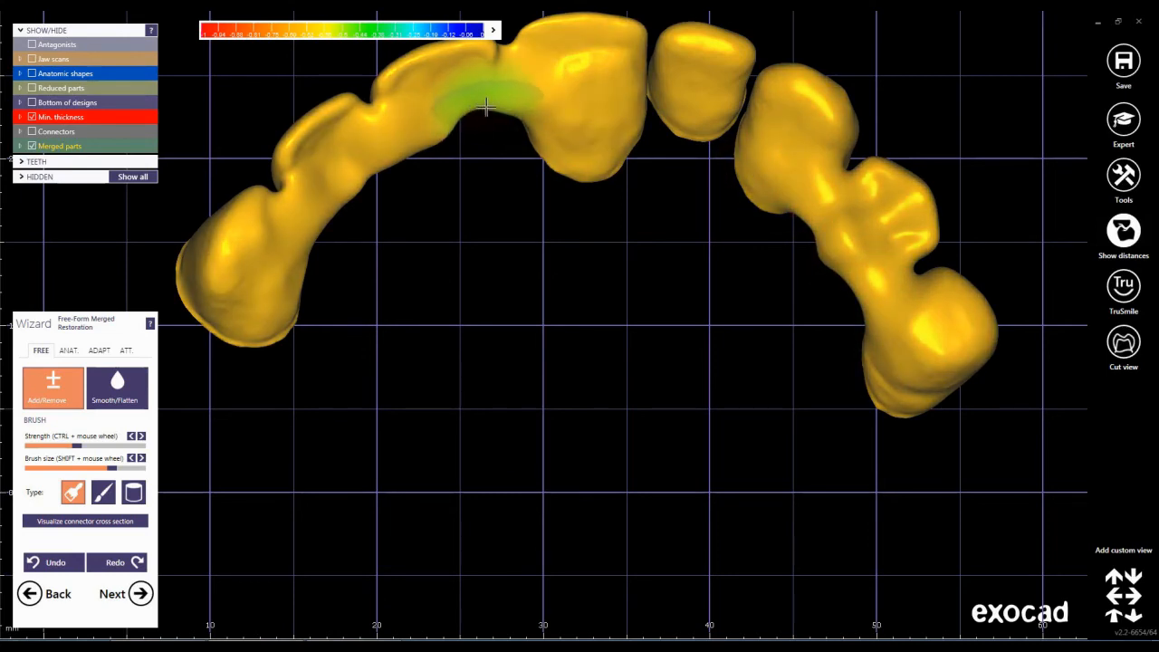
pyautogui.click(116, 388)
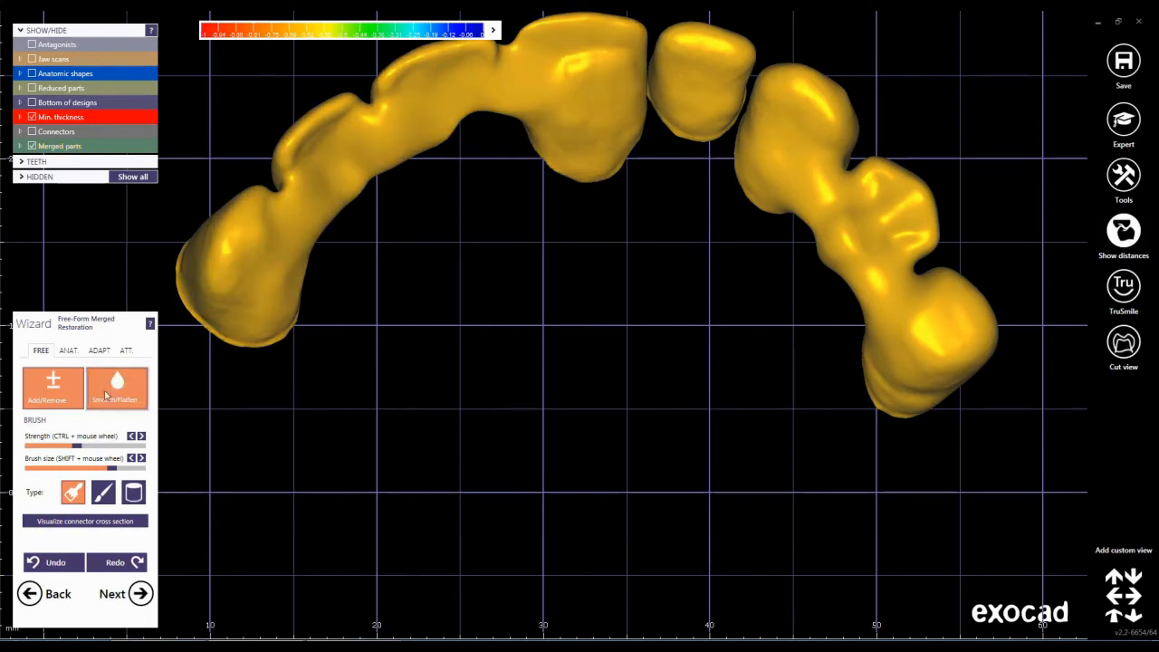